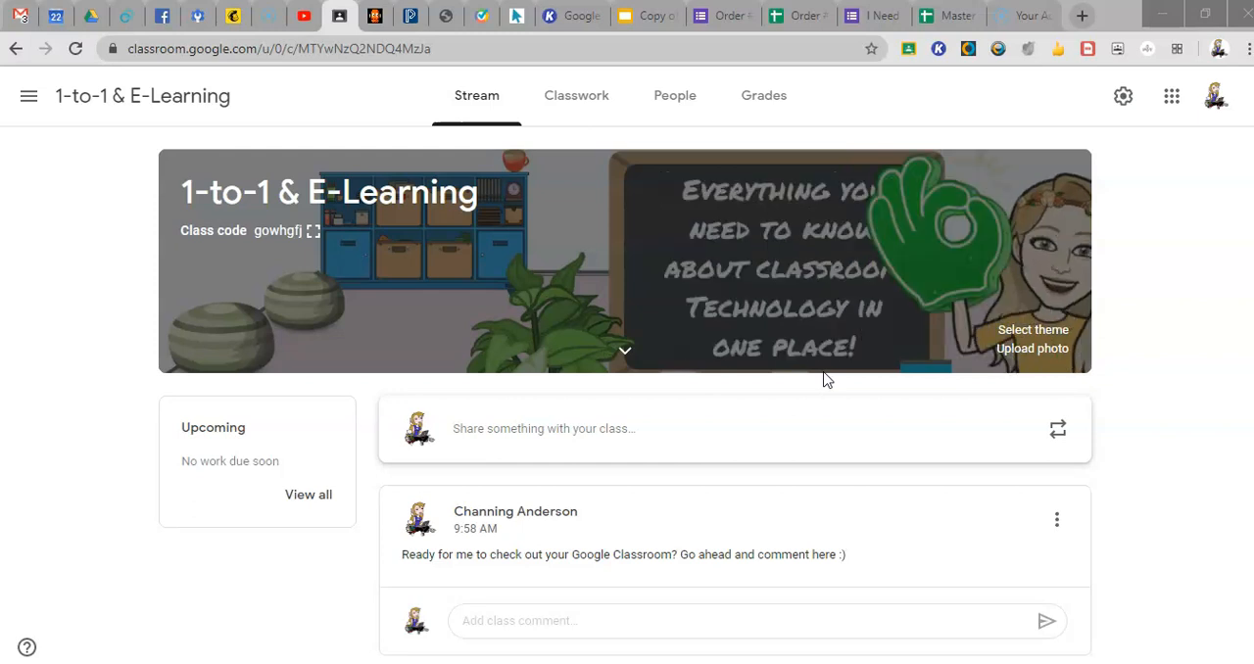
Step: Switch from the Classroom stream to the six-slide header template deck in Slides
left_click(647, 15)
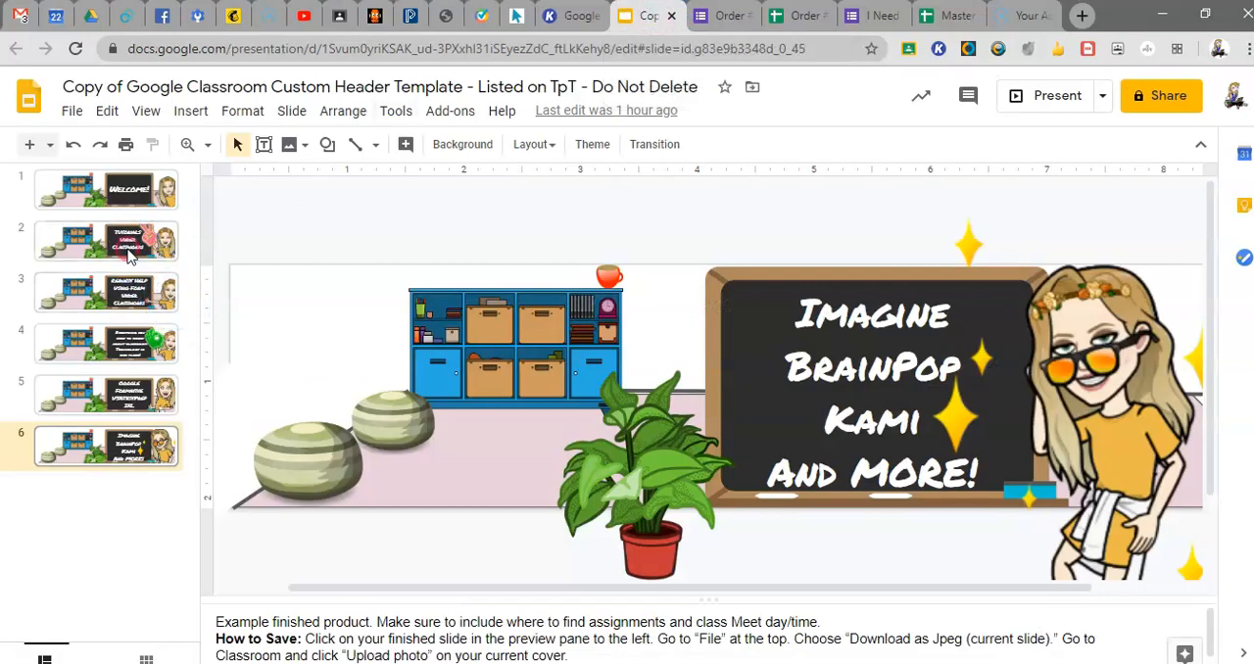
Step: Preview each header design from Welcome to the BrainPop and Kami slide, then reach the File menu
left_click(110, 197)
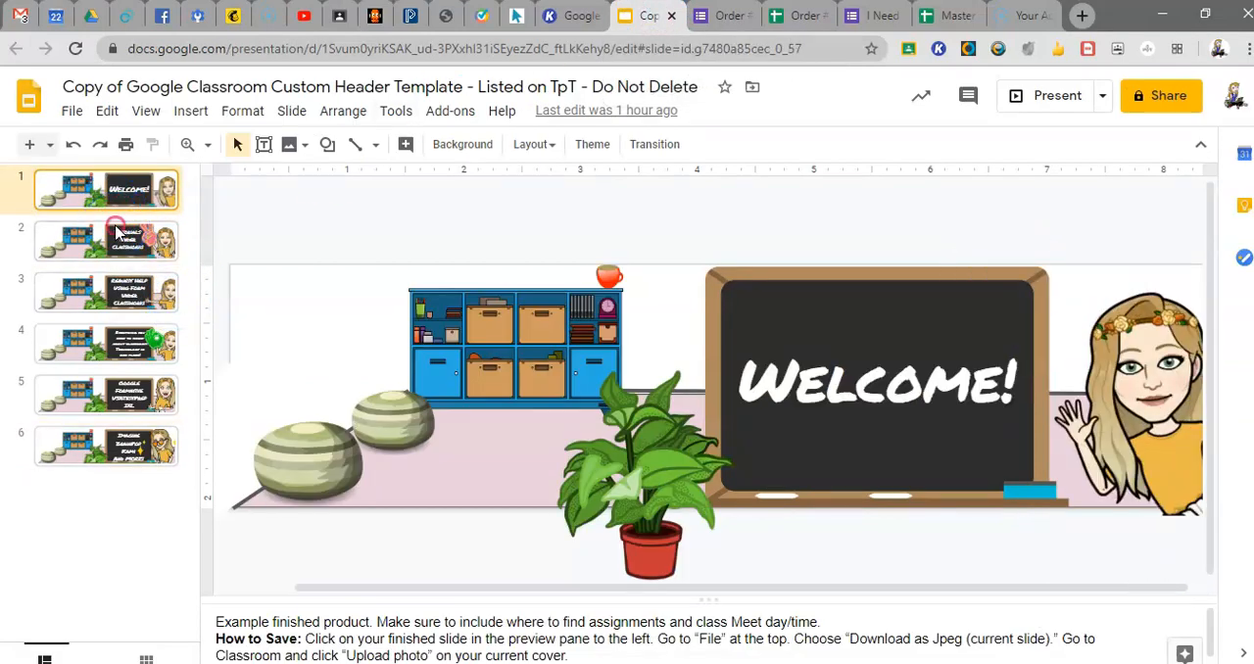
left_click(106, 291)
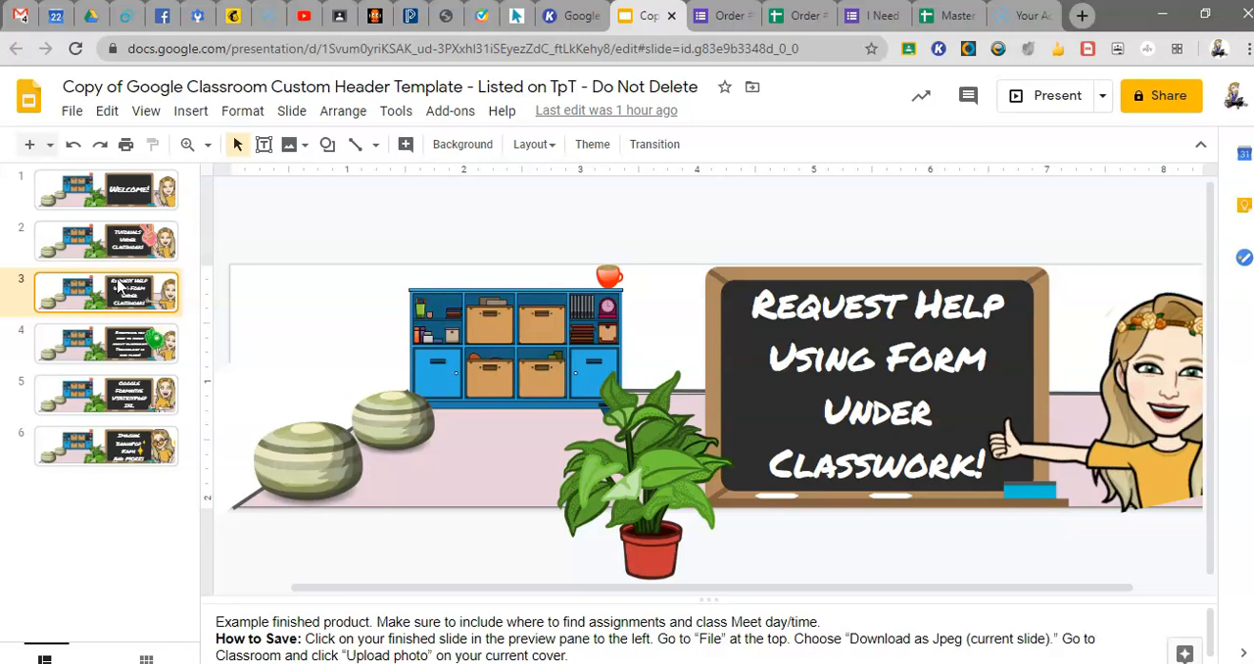
left_click(106, 343)
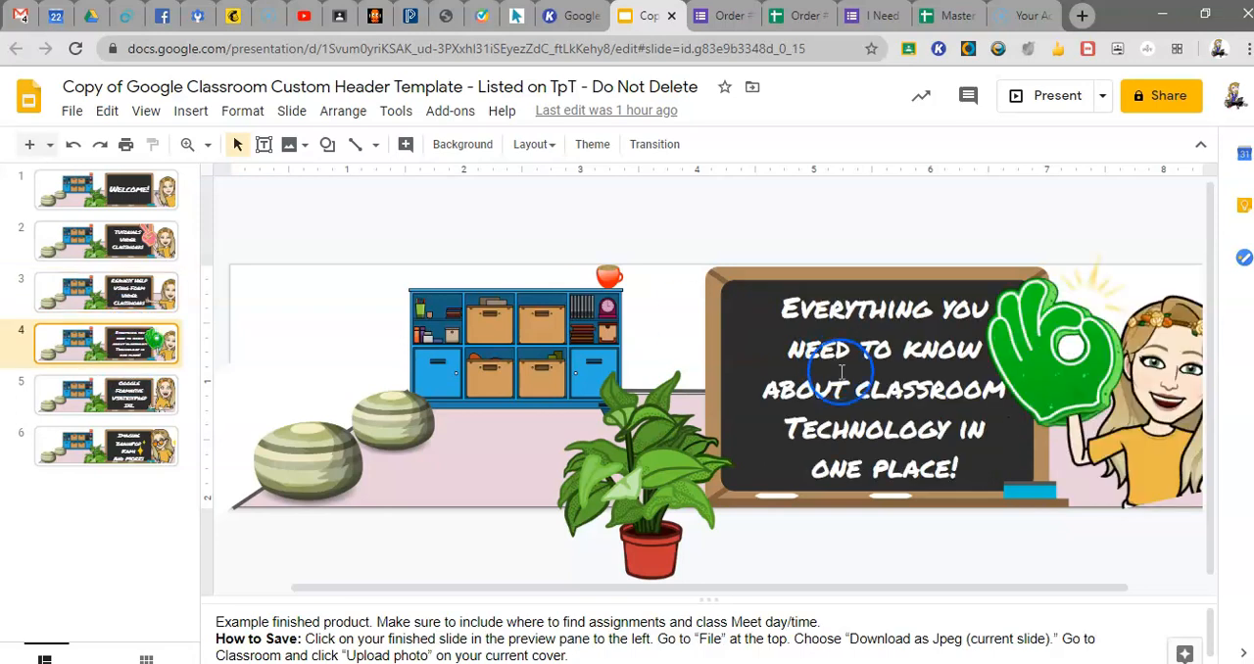
left_click(106, 447)
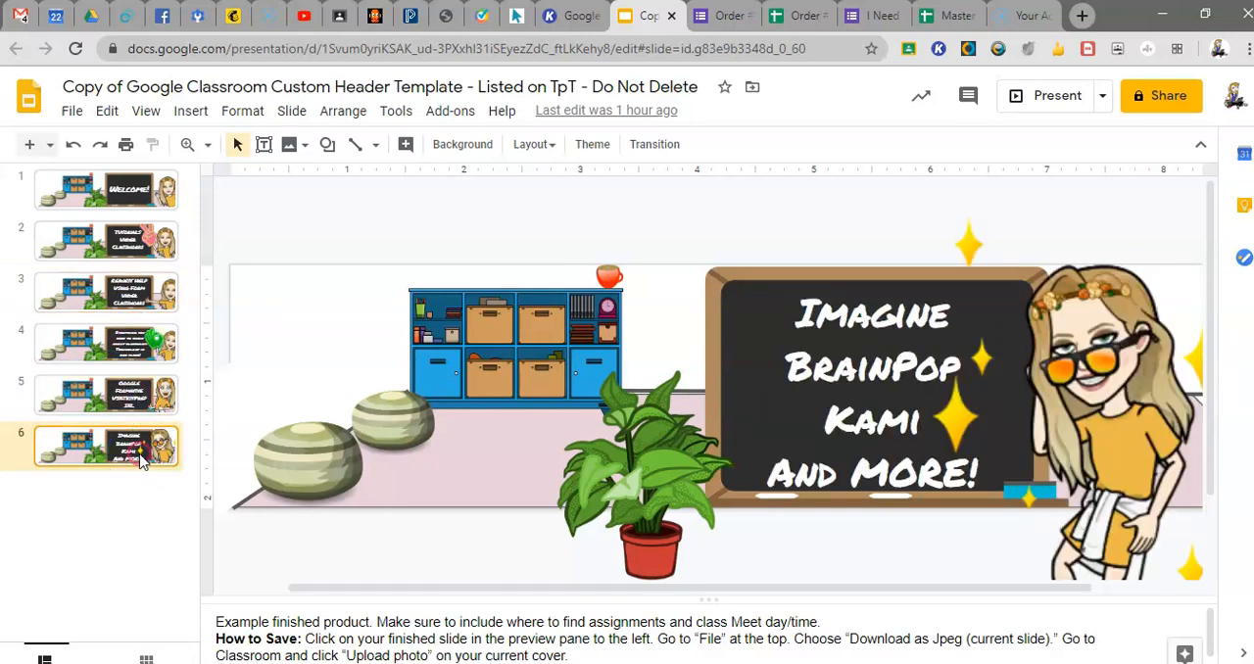
left_click(70, 110)
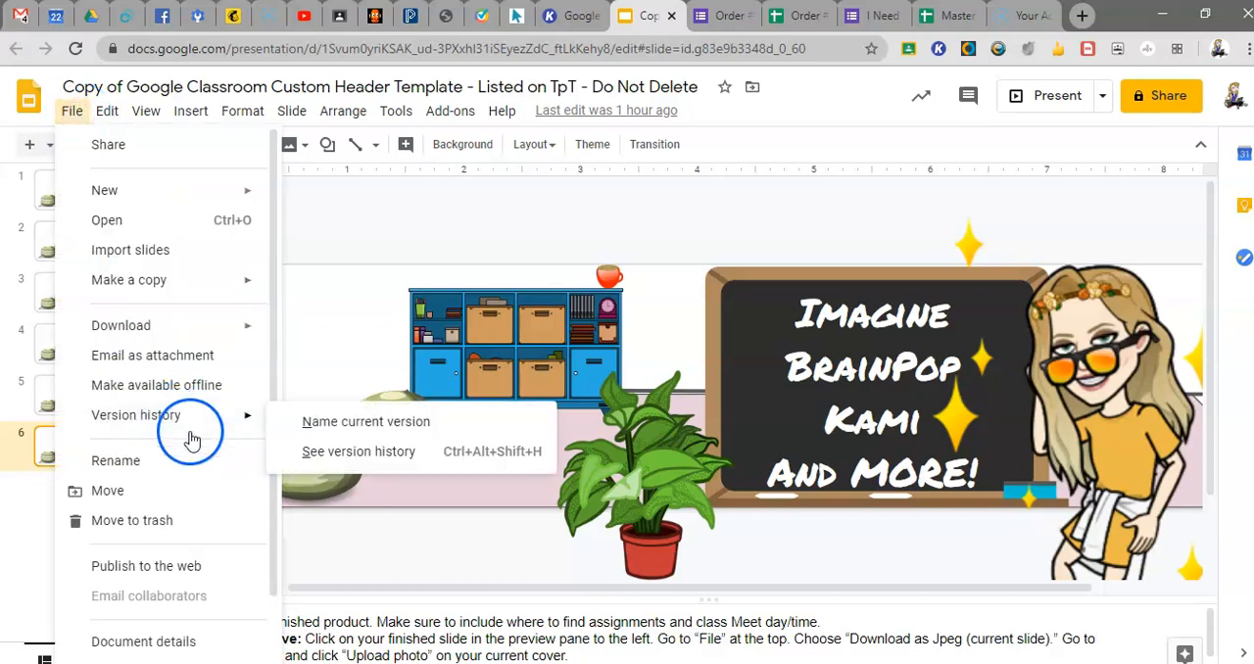
Step: Publish the deck to the web with slides auto-advancing every 2 seconds and copy its link
left_click(178, 575)
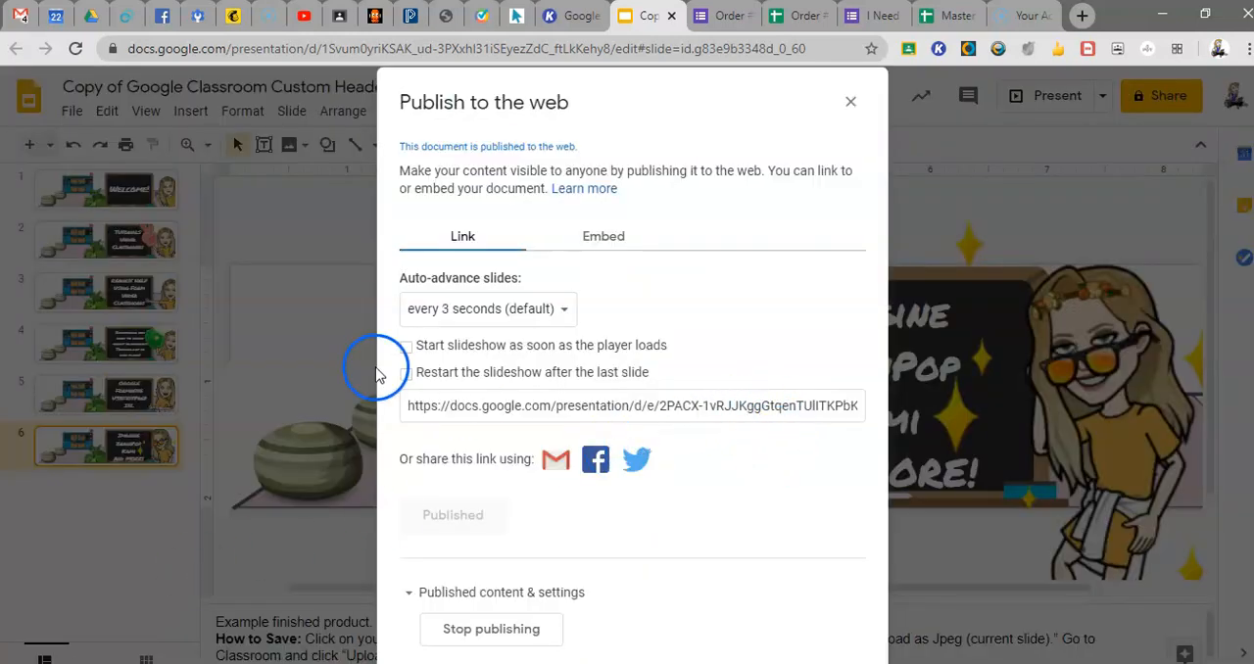
left_click(487, 308)
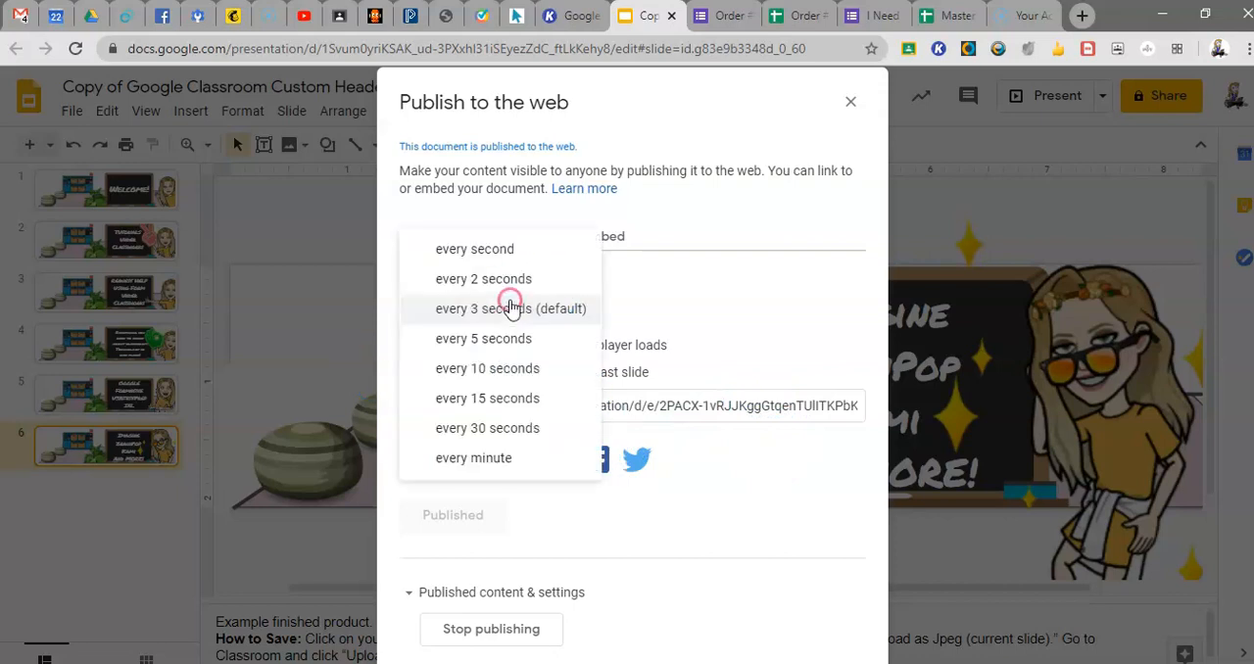
left_click(511, 309)
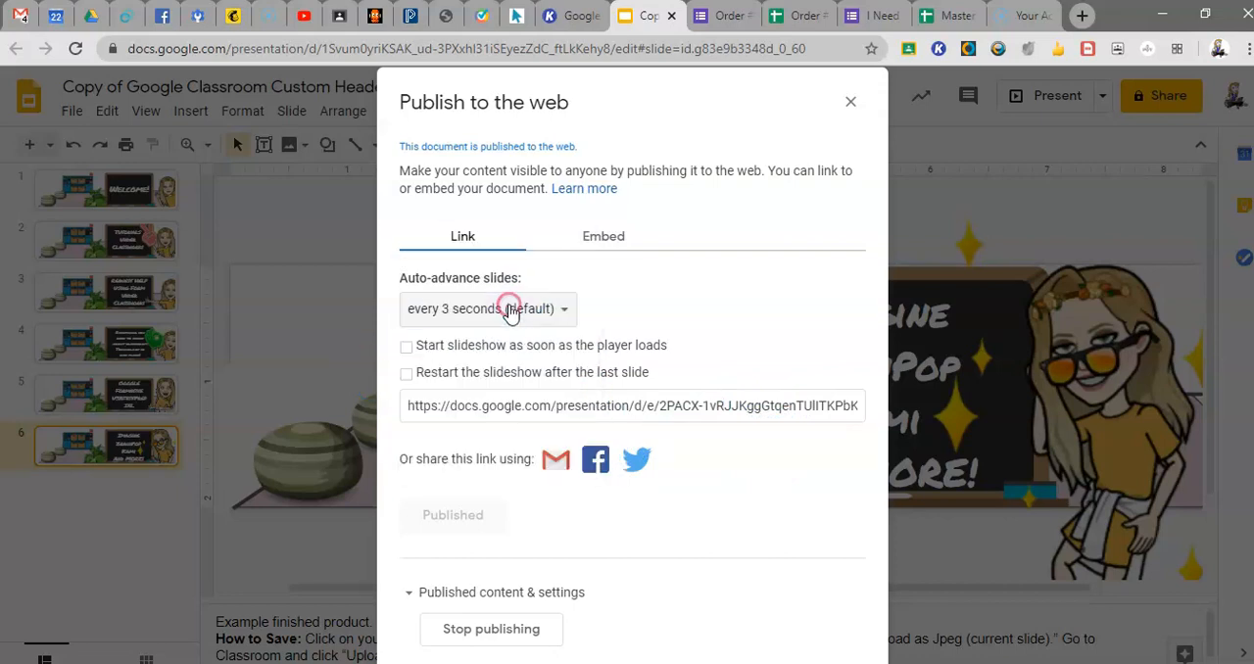
left_click(510, 309)
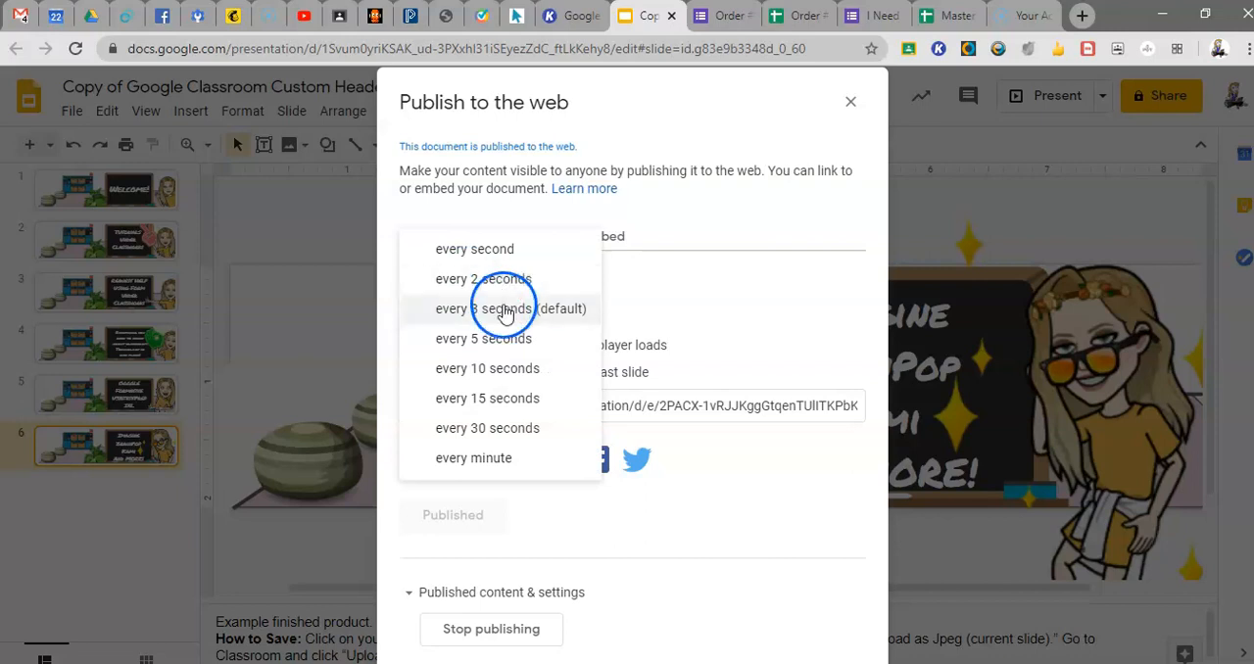
left_click(476, 280)
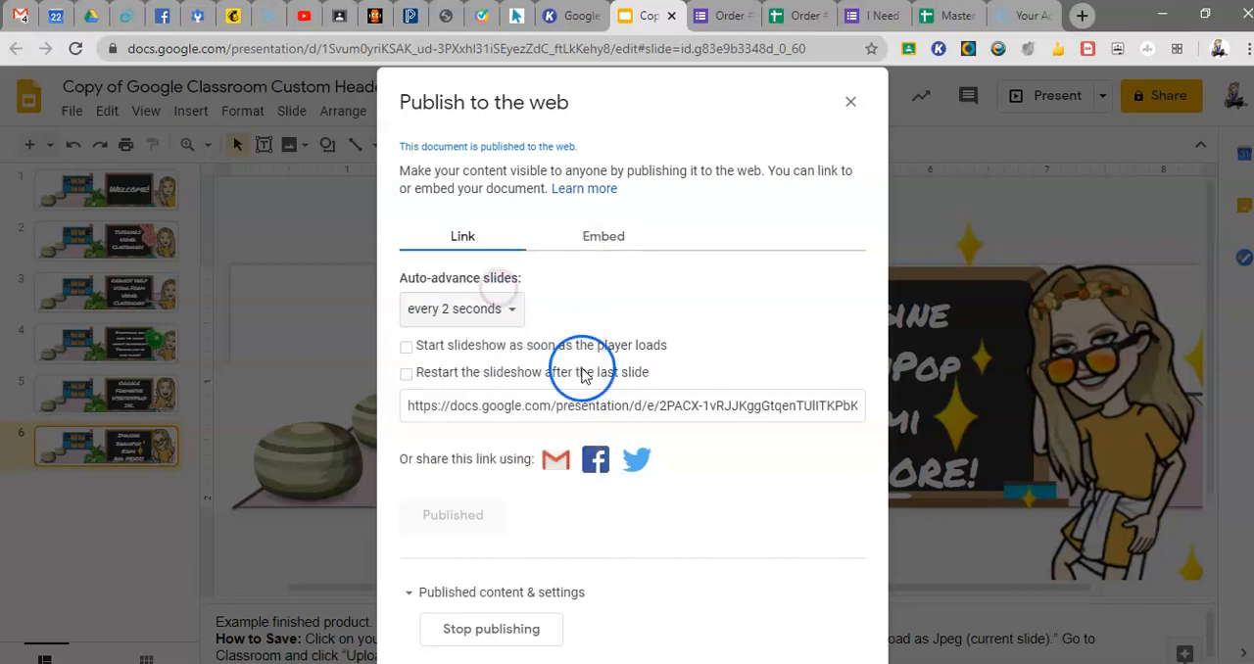
left_click(632, 407)
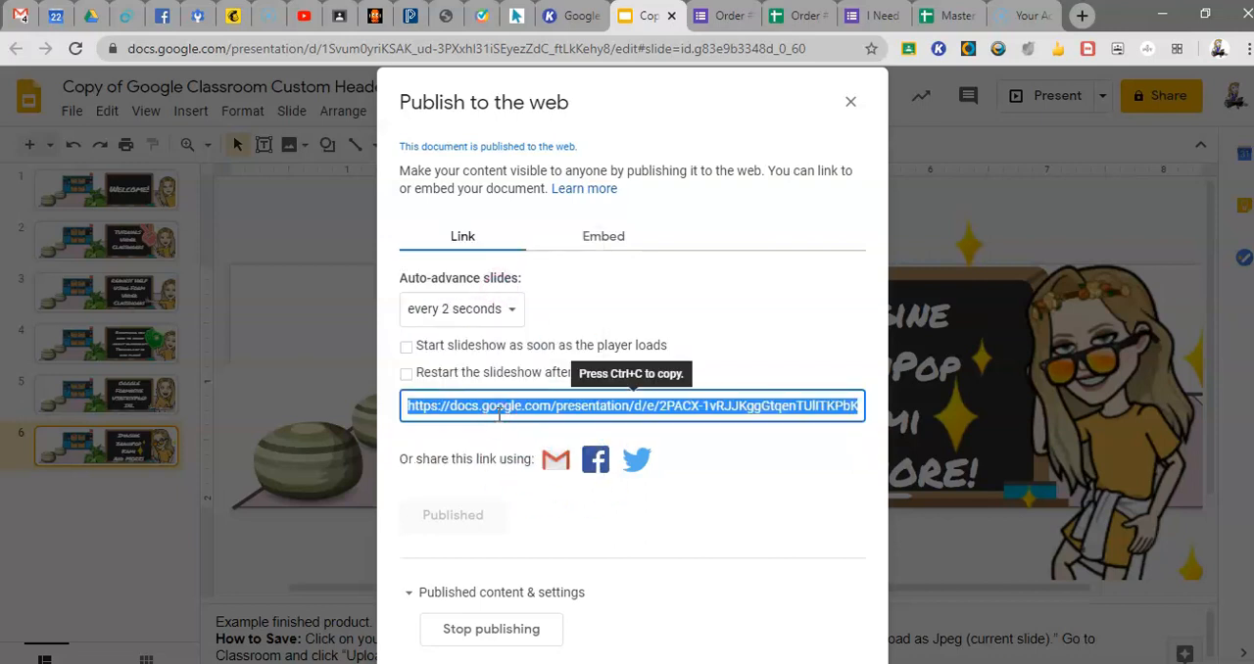
mouse_move(1015, 21)
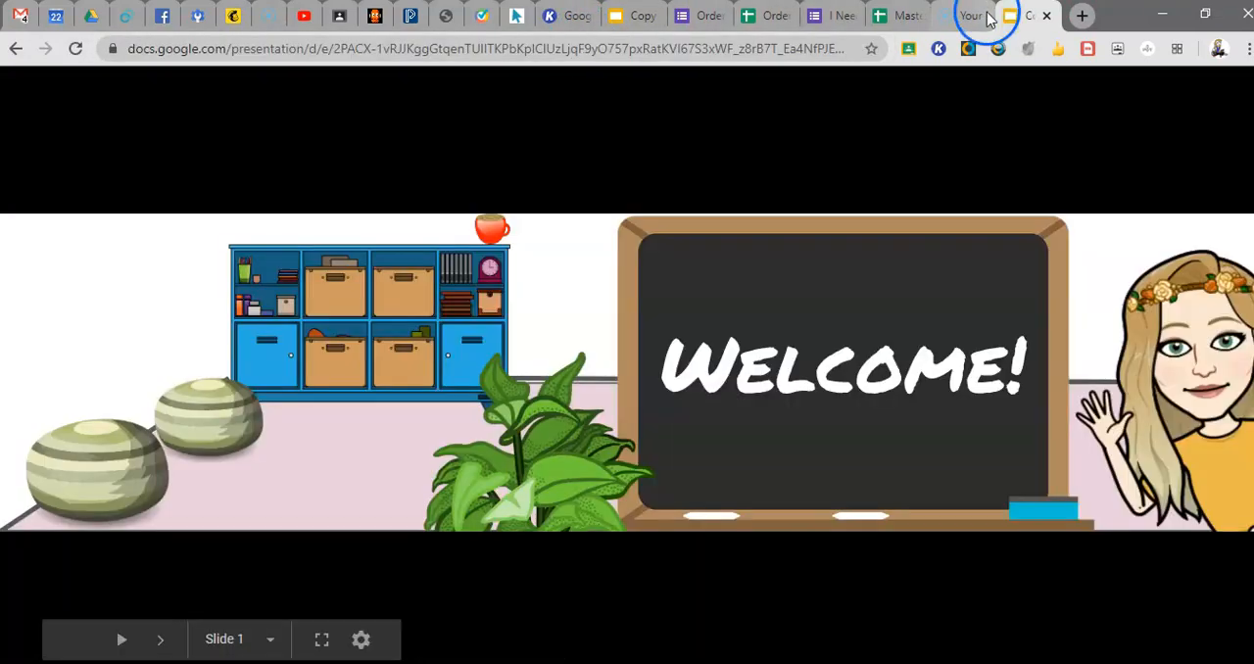
Step: Check the Screencast-O-Matic account page and return to the published slideshow tab
left_click(967, 16)
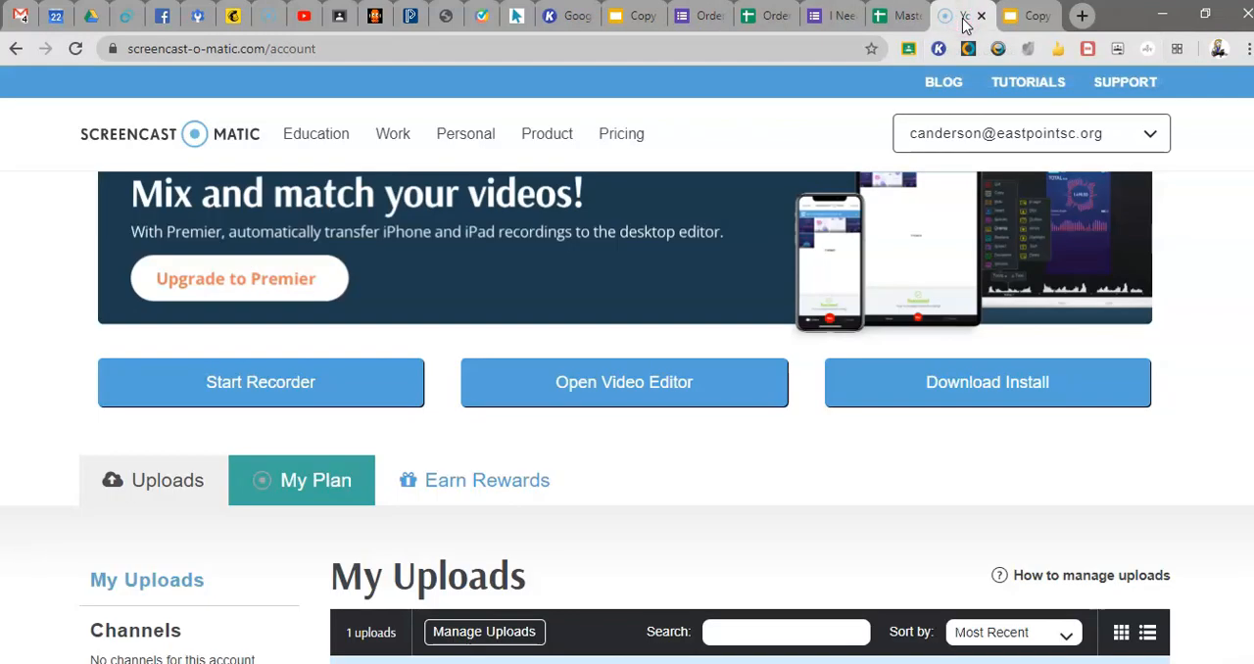
left_click(968, 16)
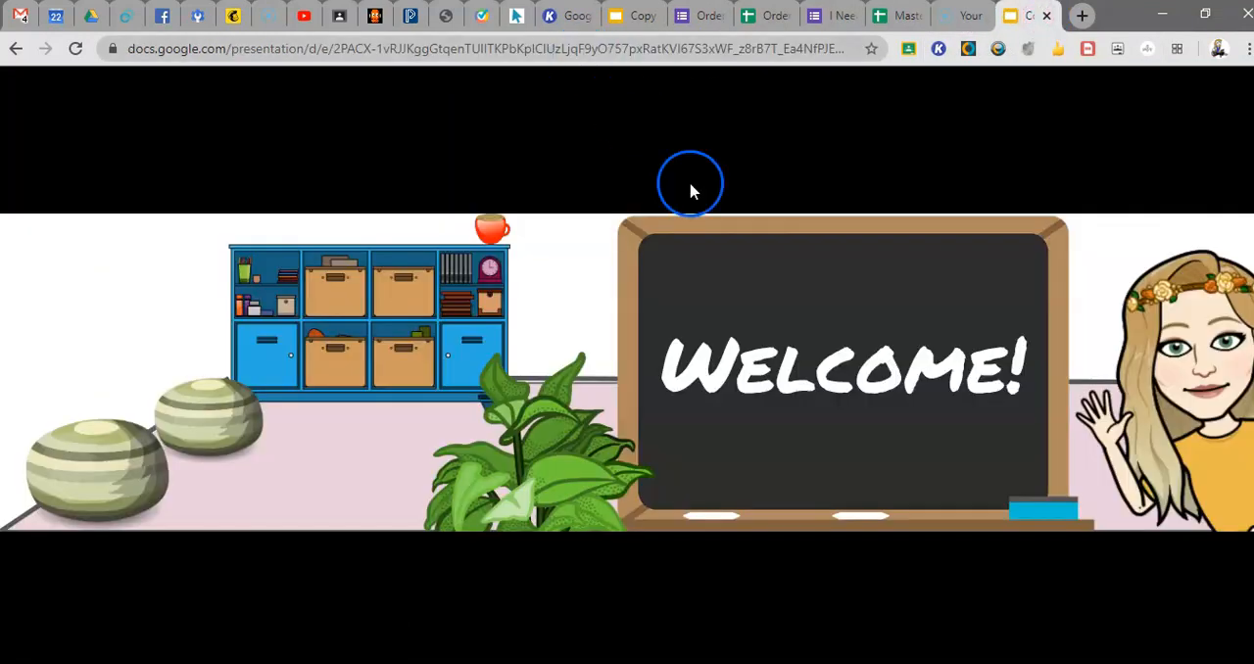
mouse_move(507, 126)
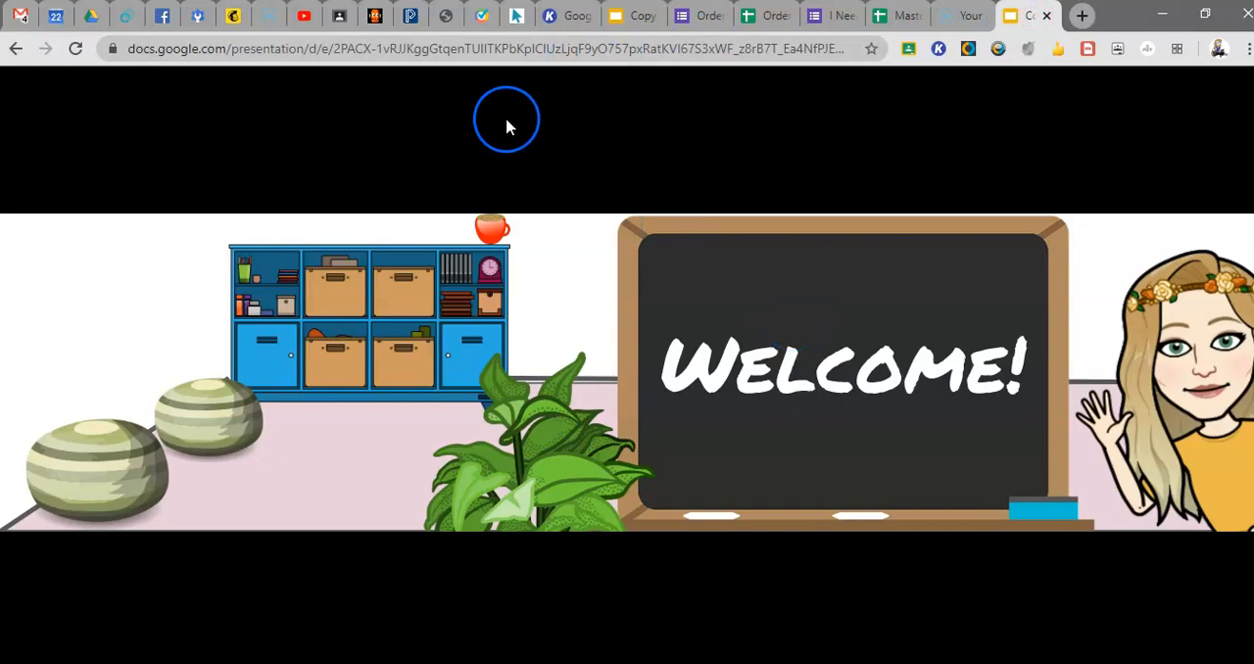
mouse_move(561, 194)
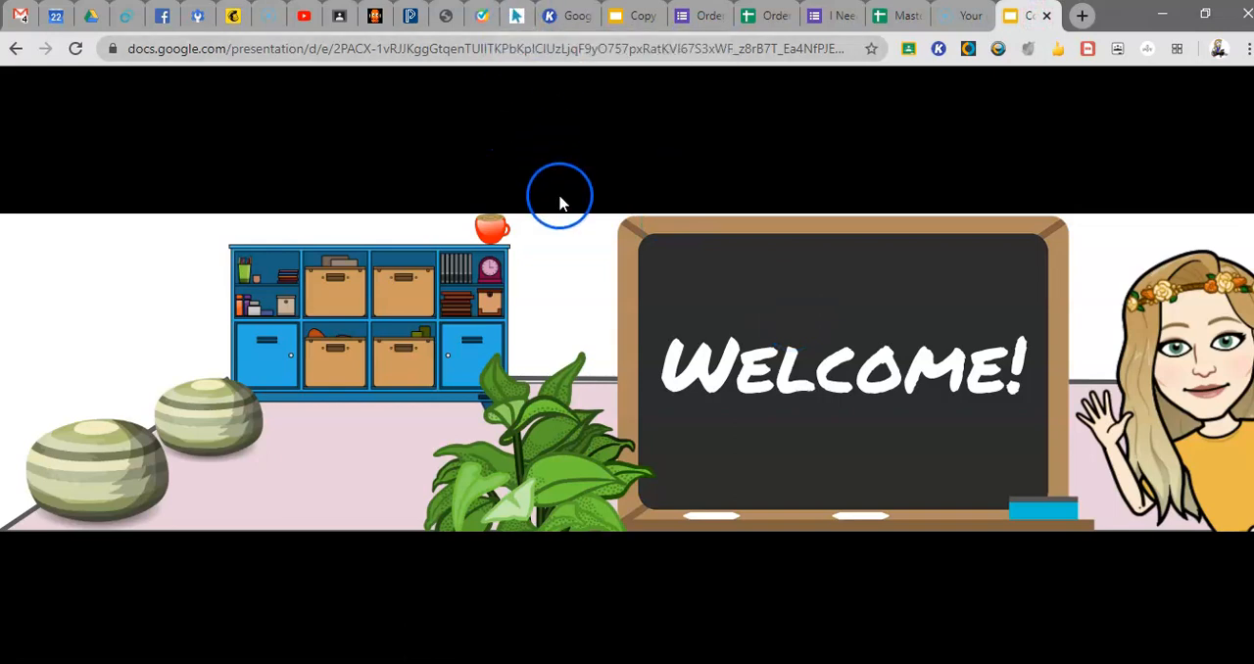
mouse_move(903, 481)
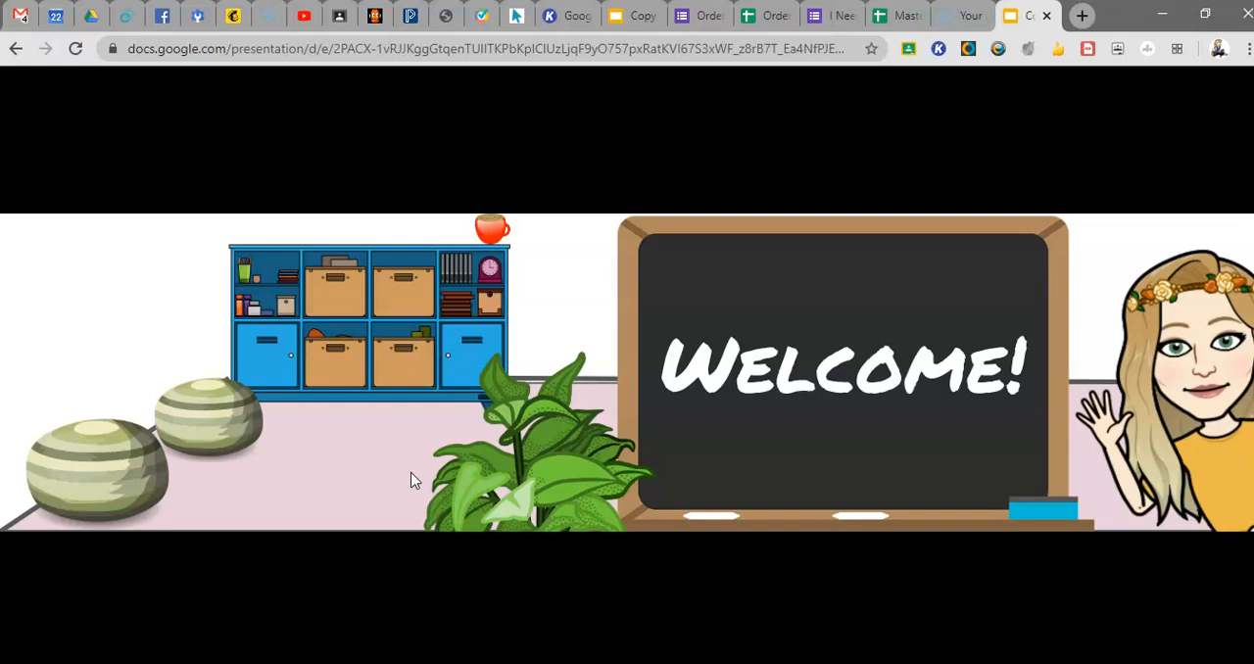
Step: Return to the Google Classroom class stream showing the current technology header
left_click(412, 454)
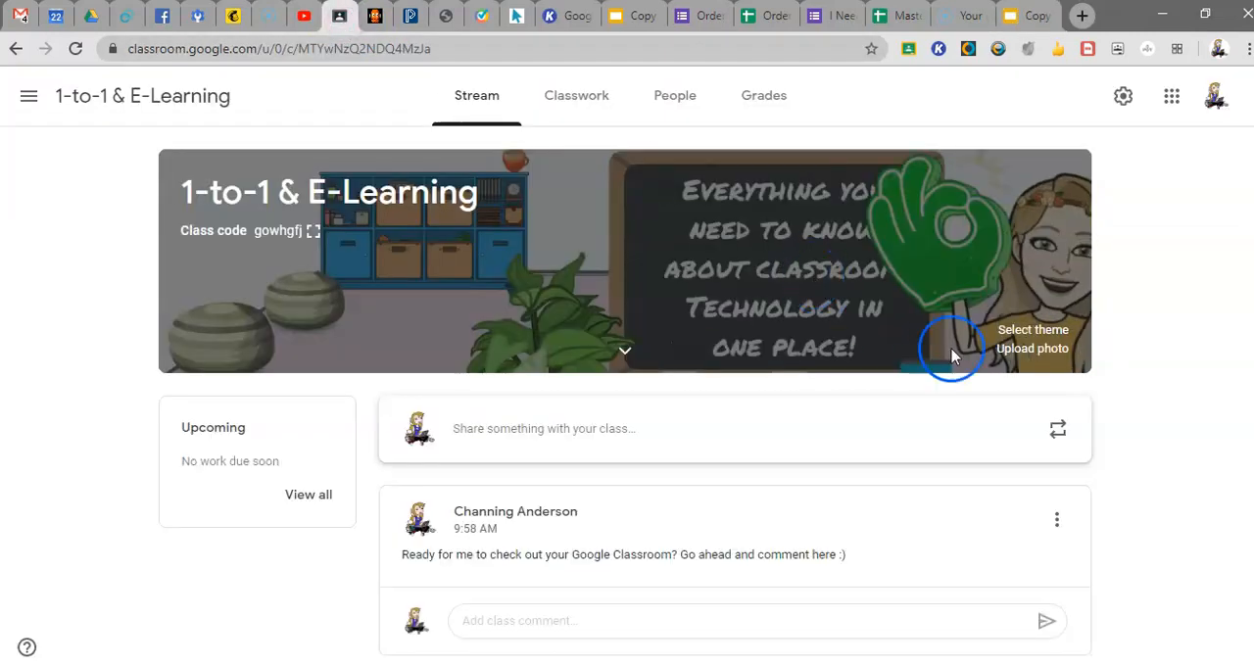
left_click(1033, 347)
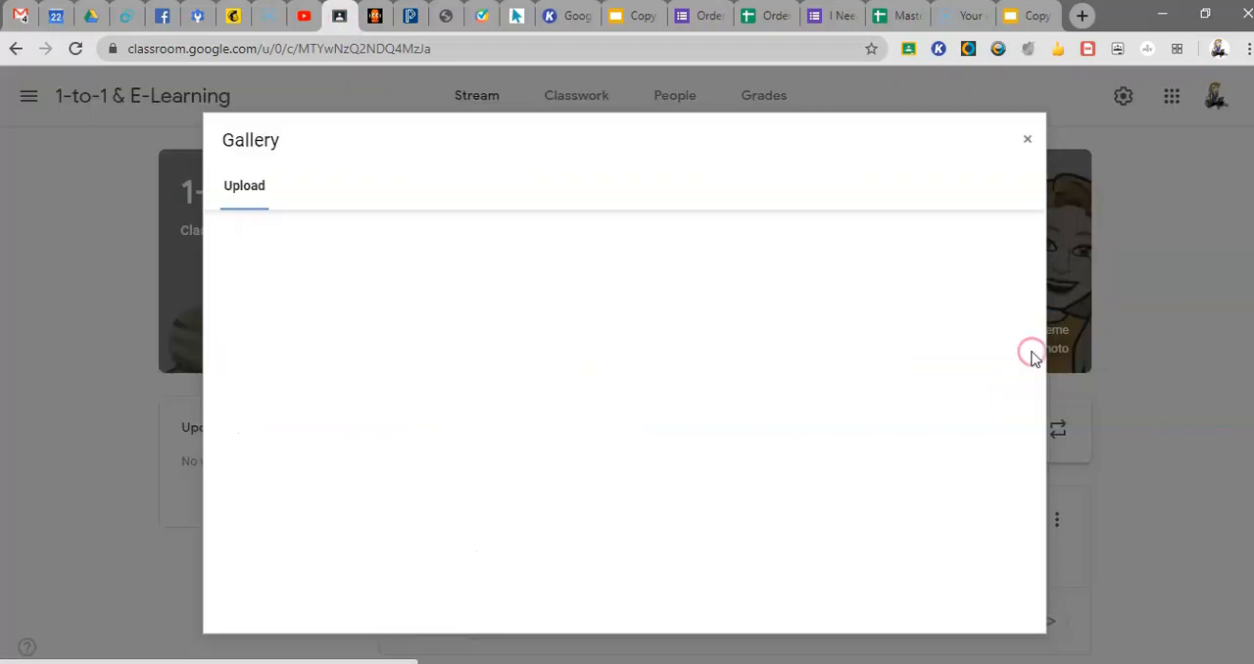
left_click(624, 473)
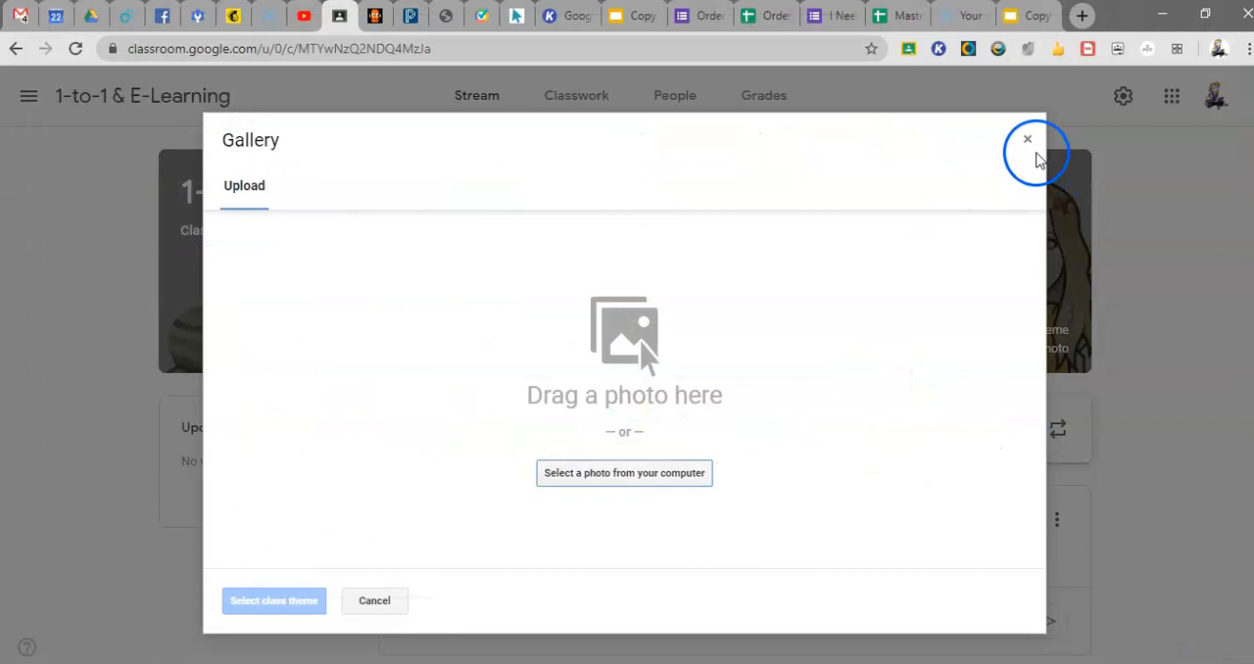
left_click(1026, 138)
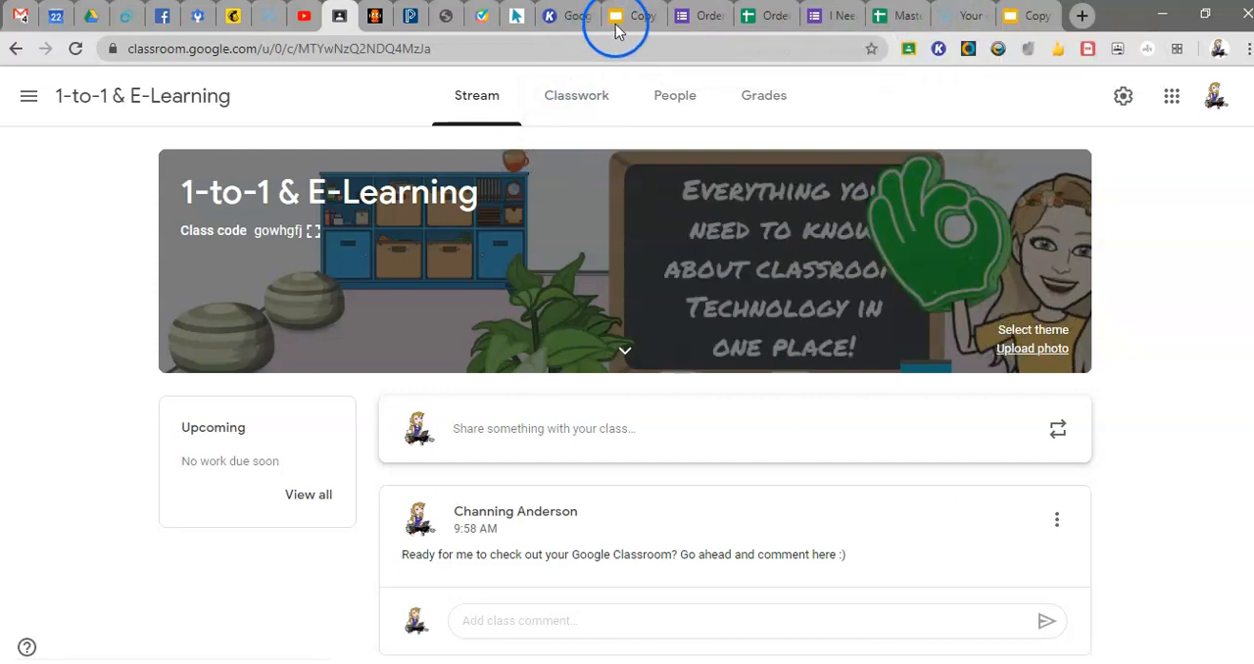
left_click(632, 14)
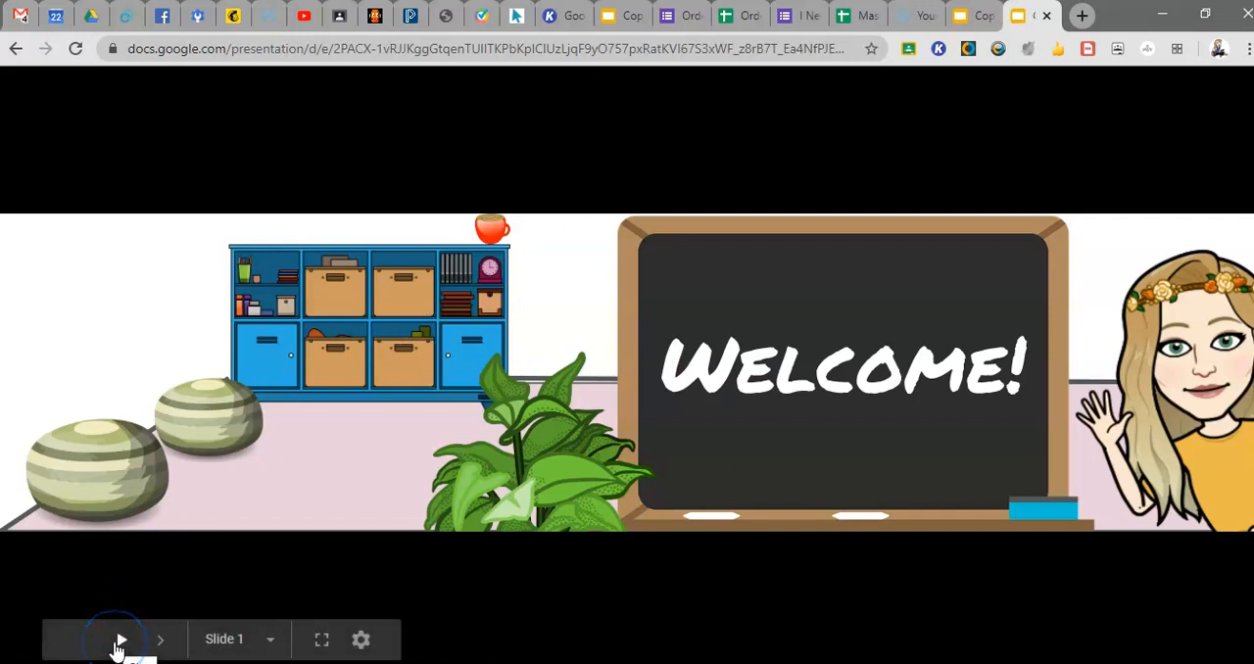
Step: Play the published slideshow and let it auto-advance from Welcome to slide 6
left_click(120, 639)
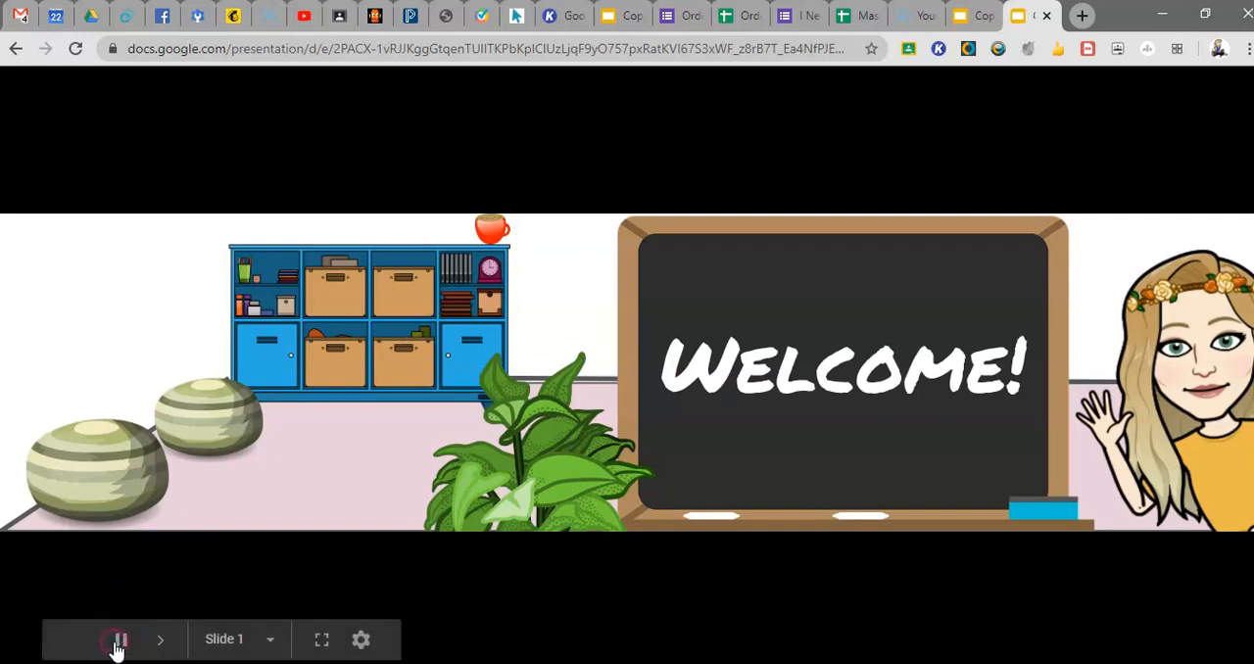
left_click(161, 640)
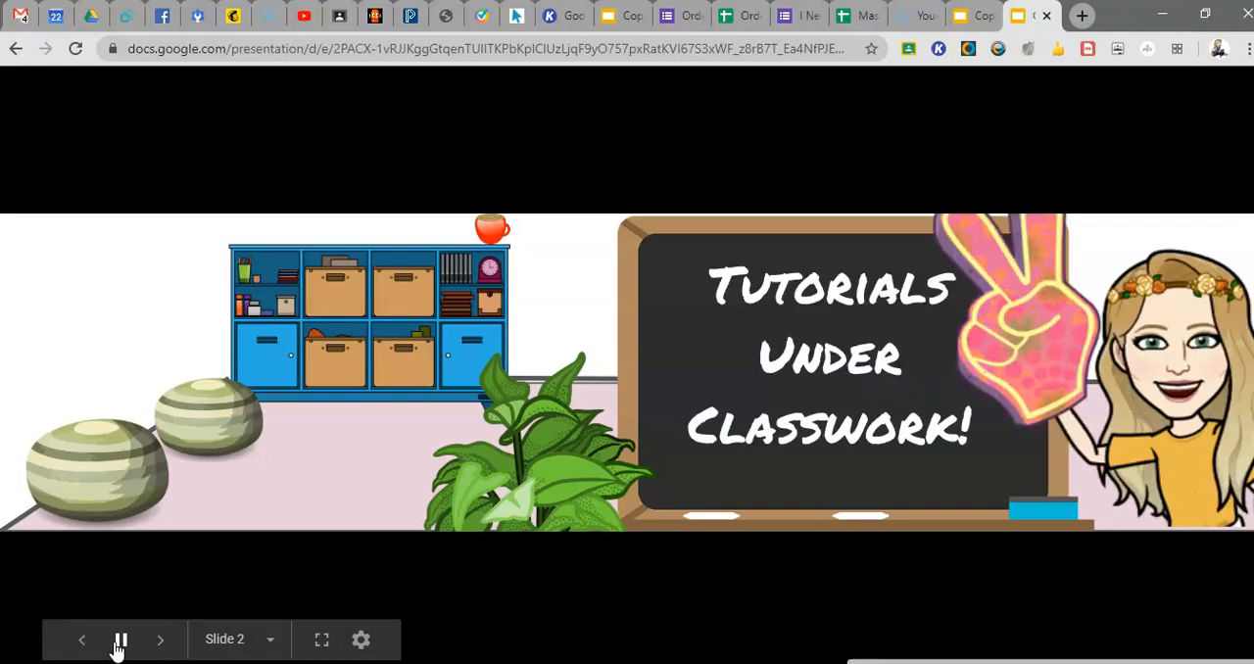
left_click(160, 640)
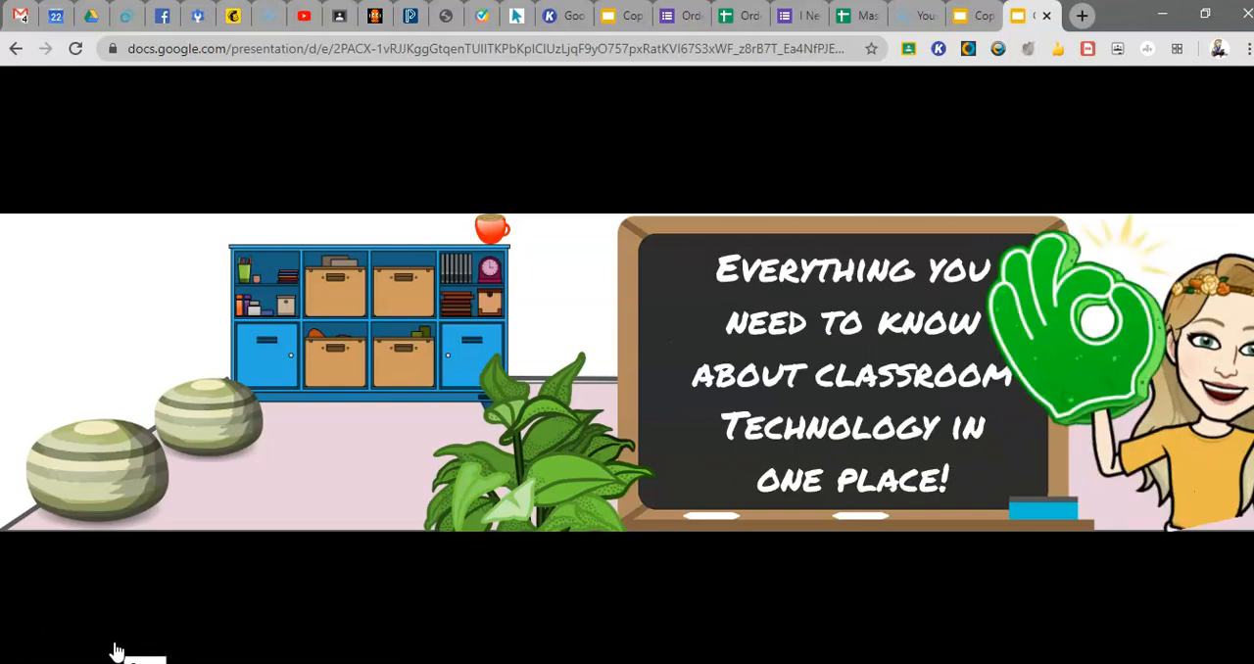
left_click(283, 559)
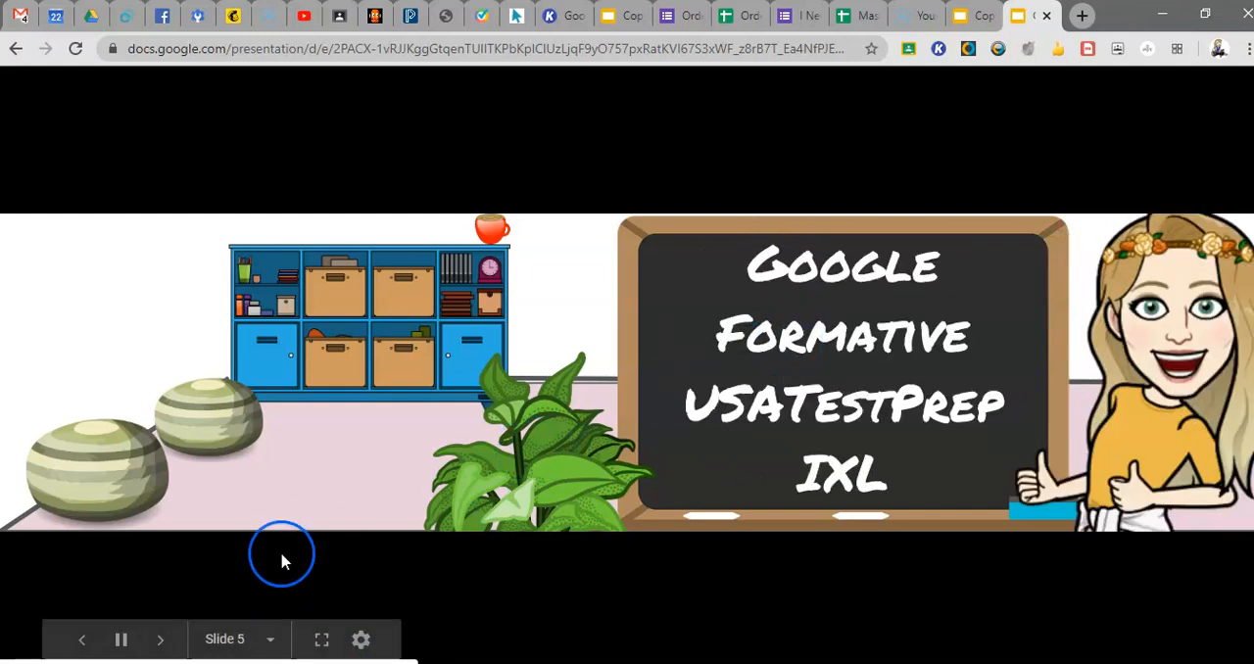
left_click(159, 638)
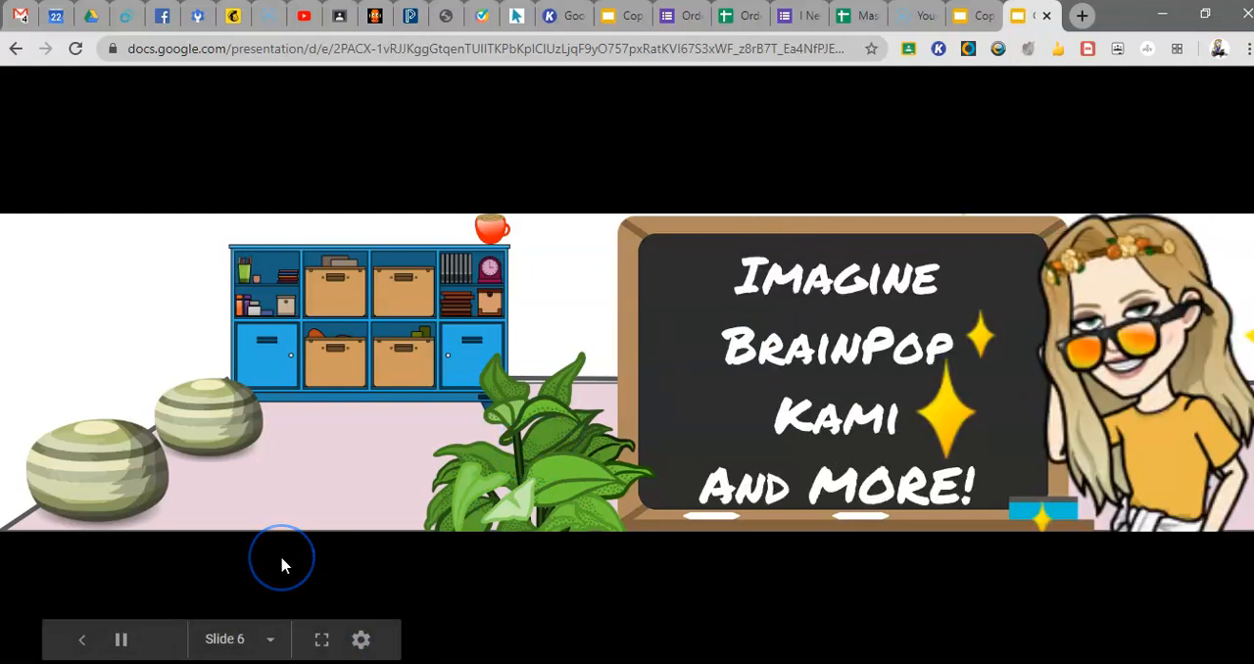